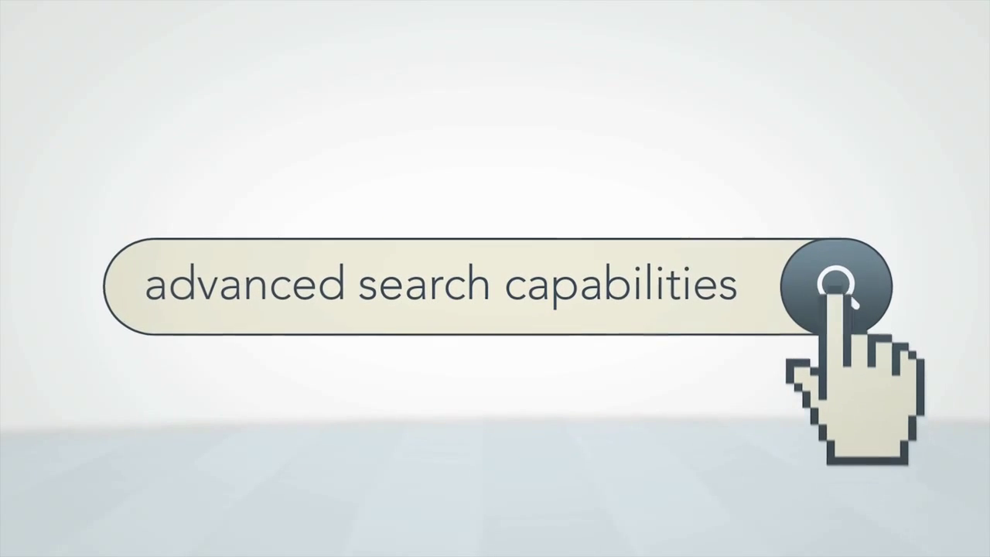
# Submit the 'advanced search capabilities' query via the magnifying-glass button, revealing the green 'Speed and accuracy' banner
pyautogui.click(834, 285)
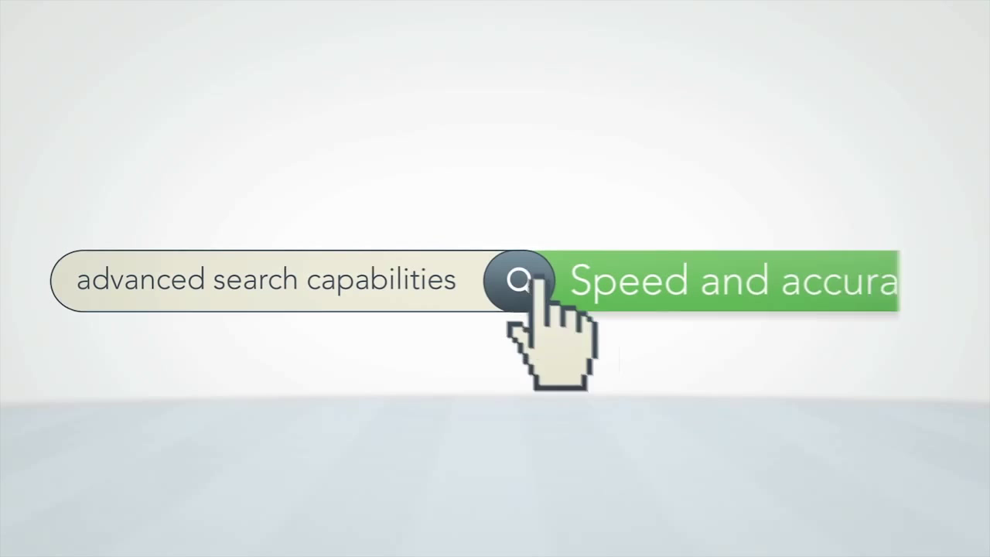